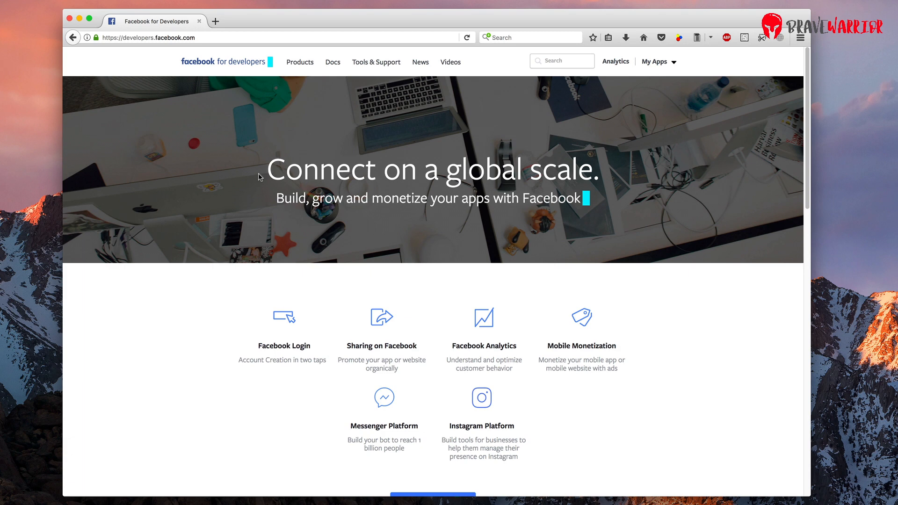
Step: Search the Facebook for Developers site for 'iOS SDK' to reach the iOS SDK downloads
drag(264, 170, 602, 169)
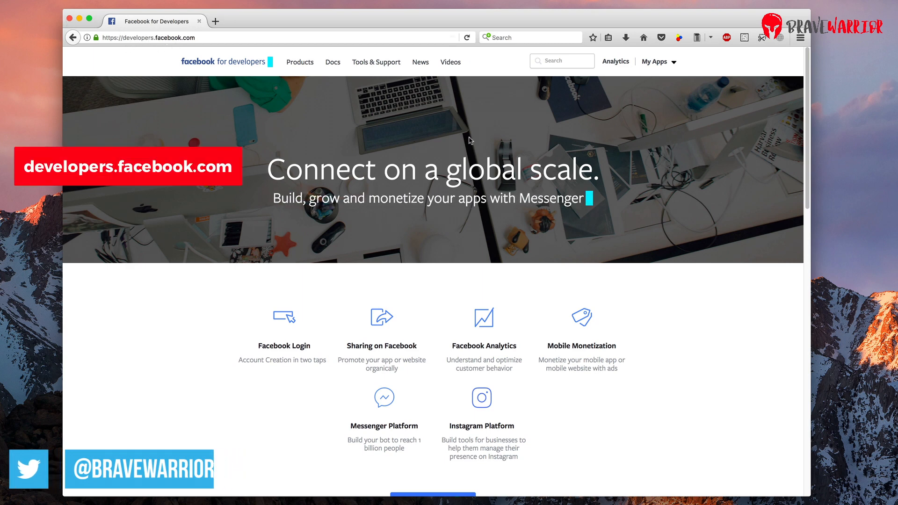
click(561, 60)
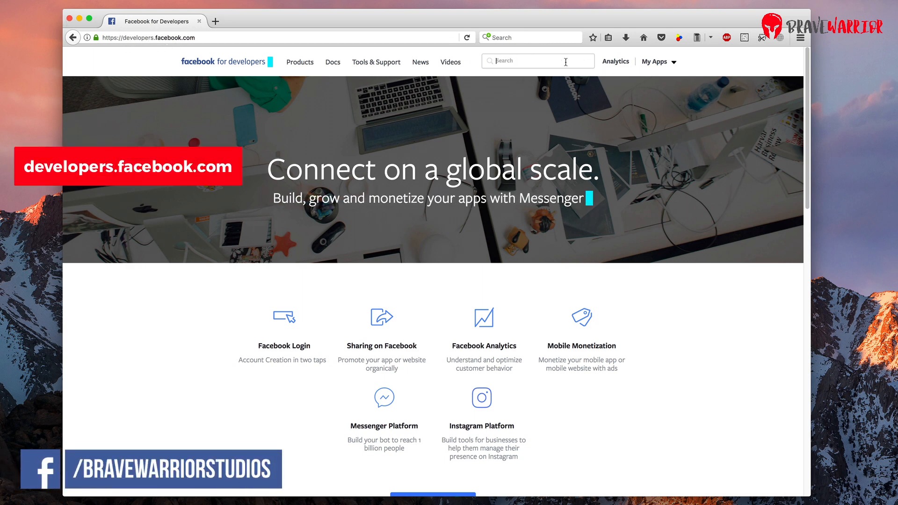
text(iOS SDK)
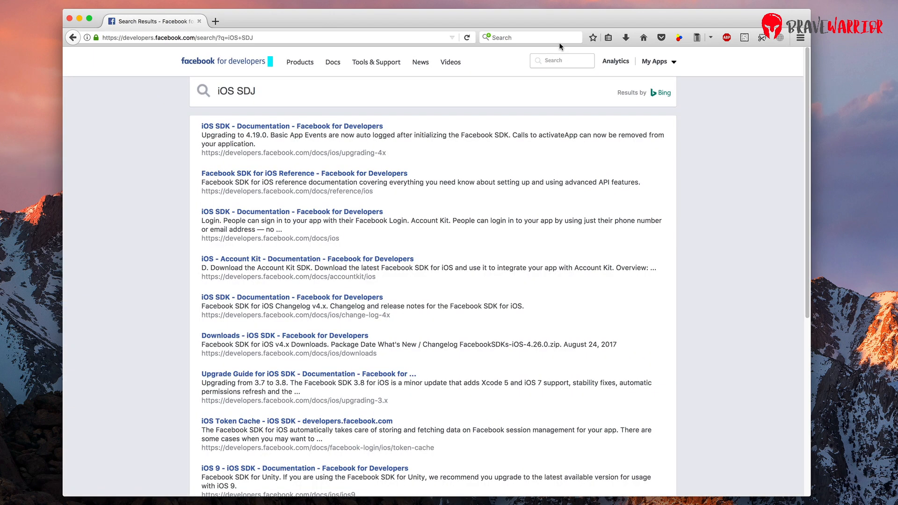
mouse_move(469, 199)
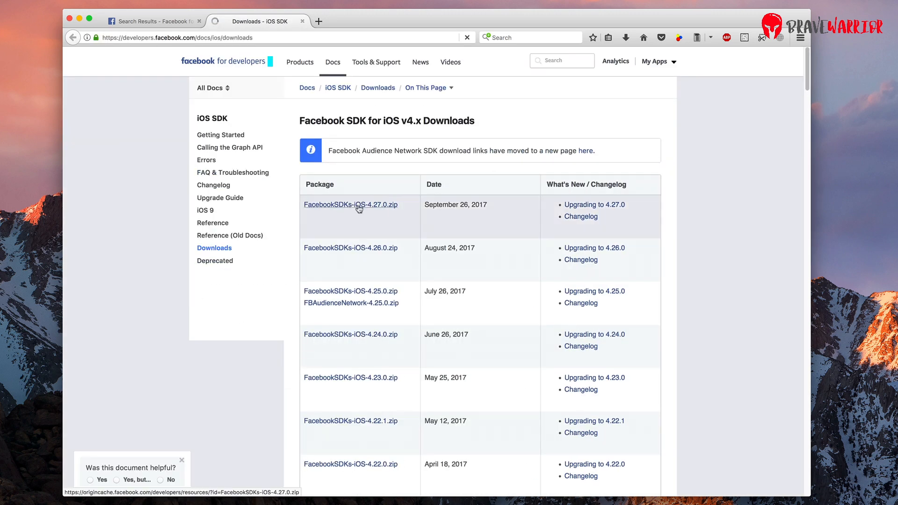
Step: Download FacebookSDKs-iOS-4.27.0.zip and paste its 14 items into the FacebookSDK folder
click(349, 204)
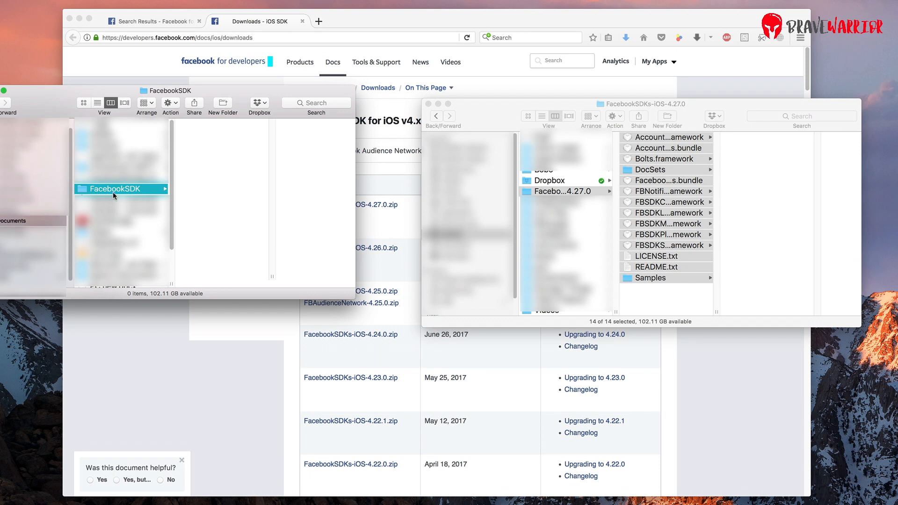
mouse_move(8, 222)
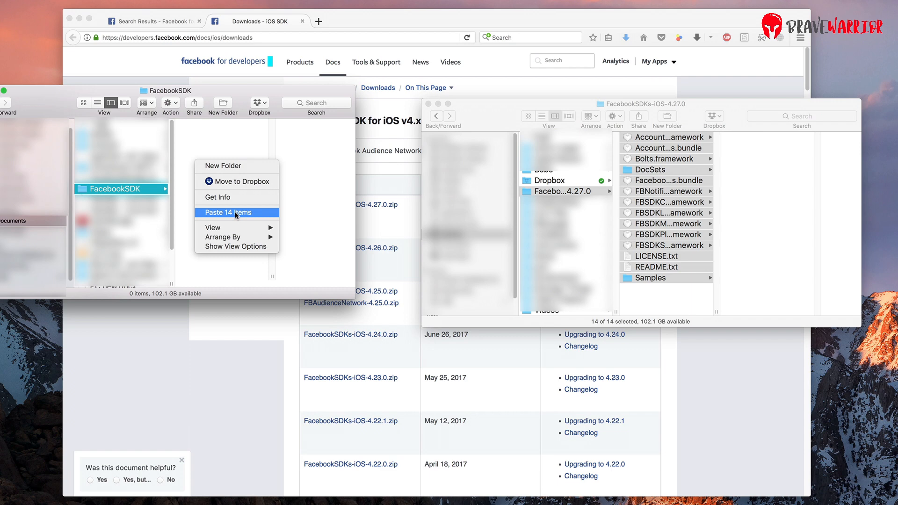
click(223, 212)
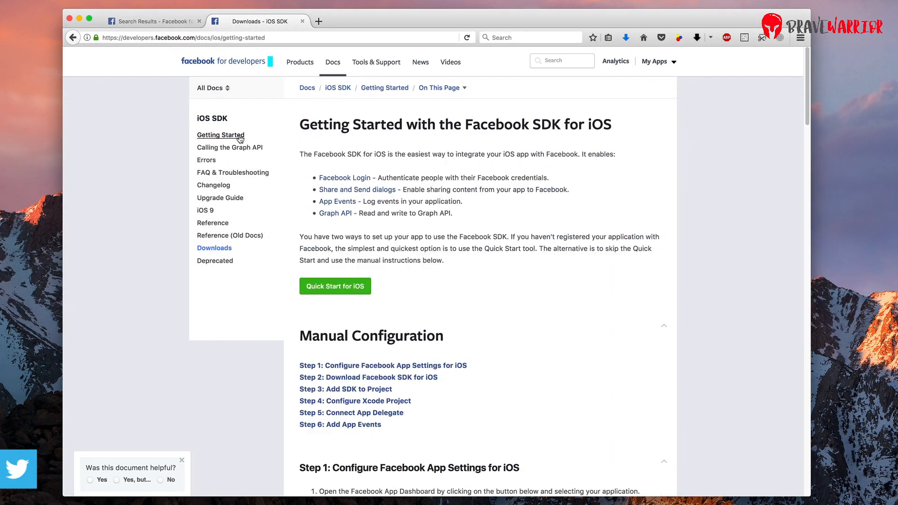
Step: From the Getting Started guide, add iOS as a platform on BoboApp's dashboard
scroll(down, 3)
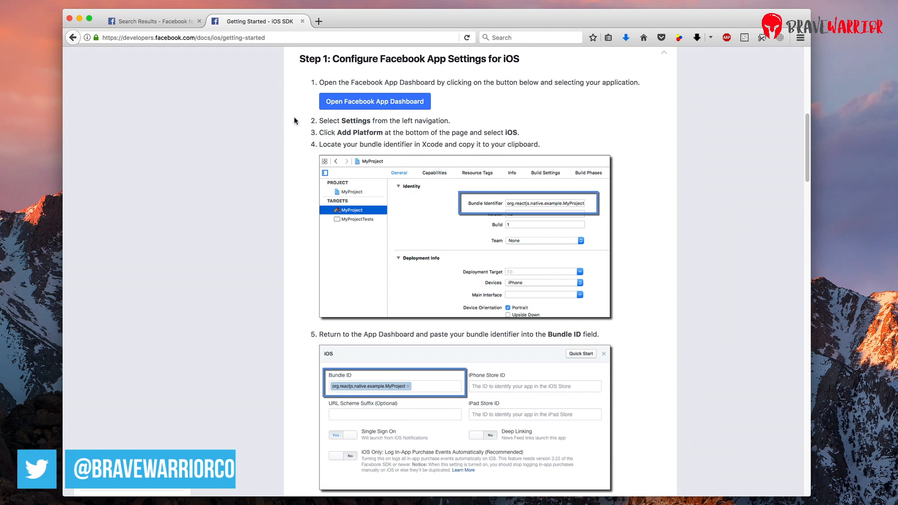
mouse_move(401, 108)
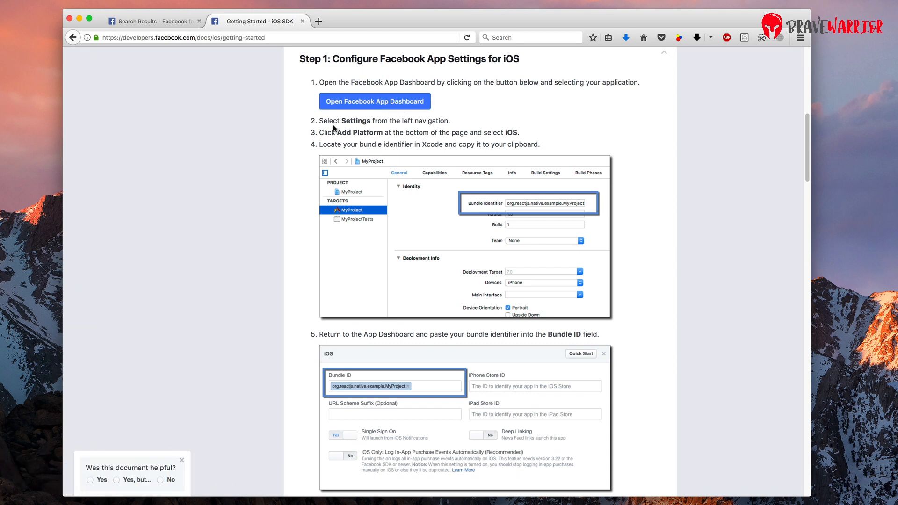
click(374, 101)
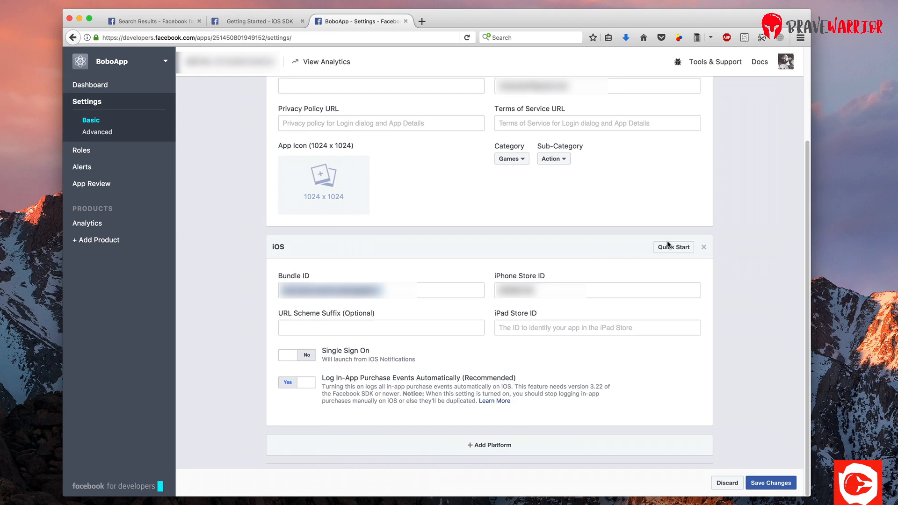
click(489, 445)
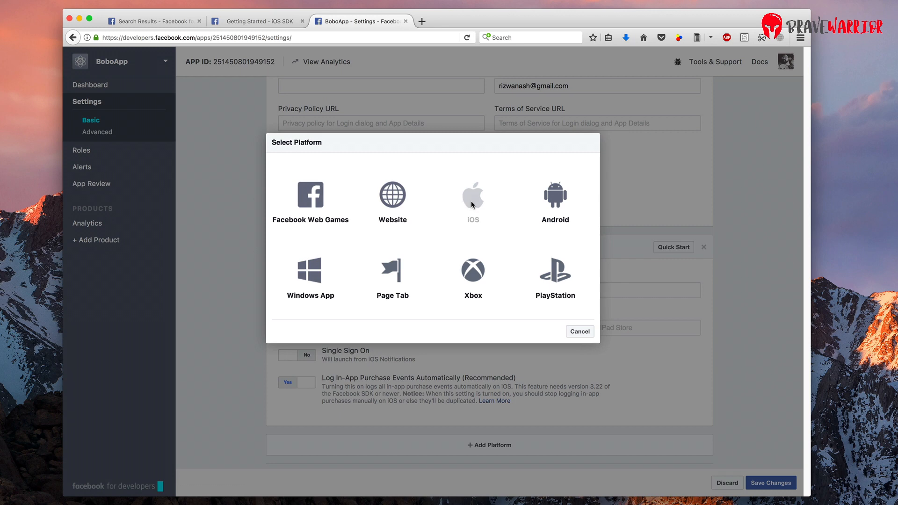
click(472, 193)
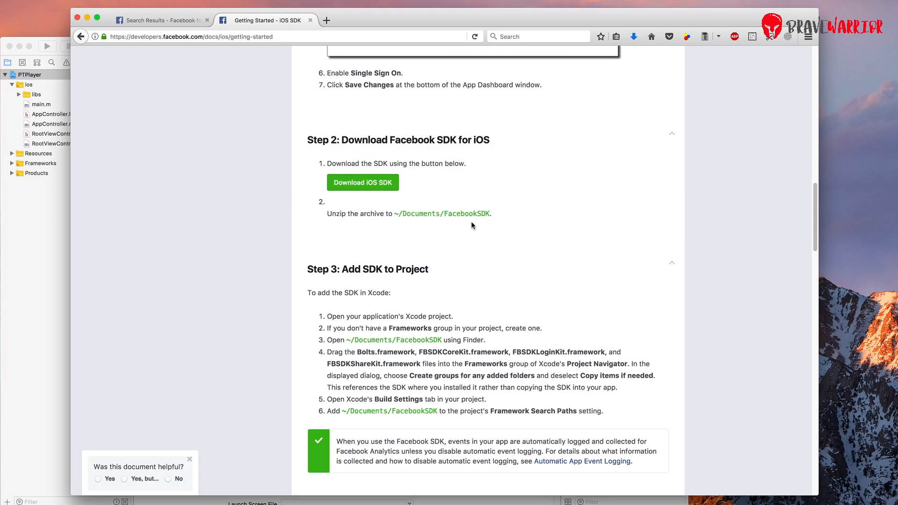
mouse_move(330, 213)
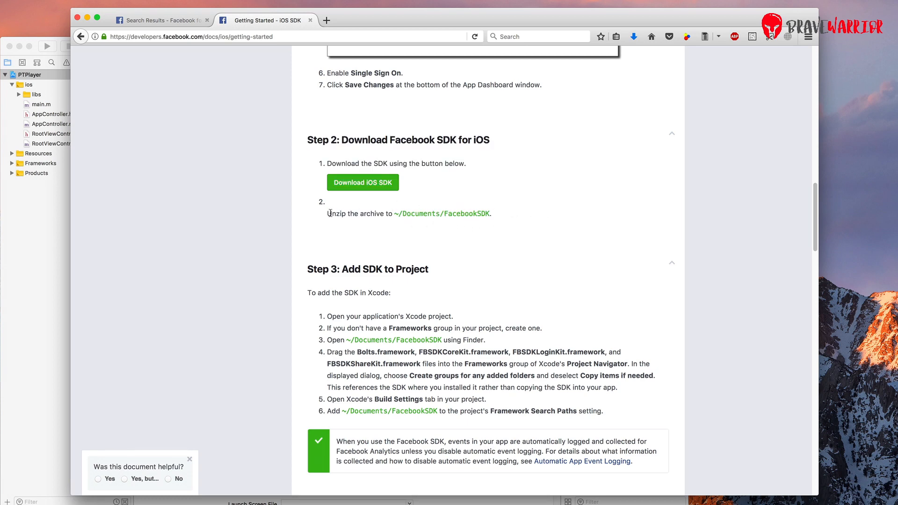
Step: Copy the ~/Documents/FacebookSDK path from Step 3, Add SDK to Project
scroll(down, 3)
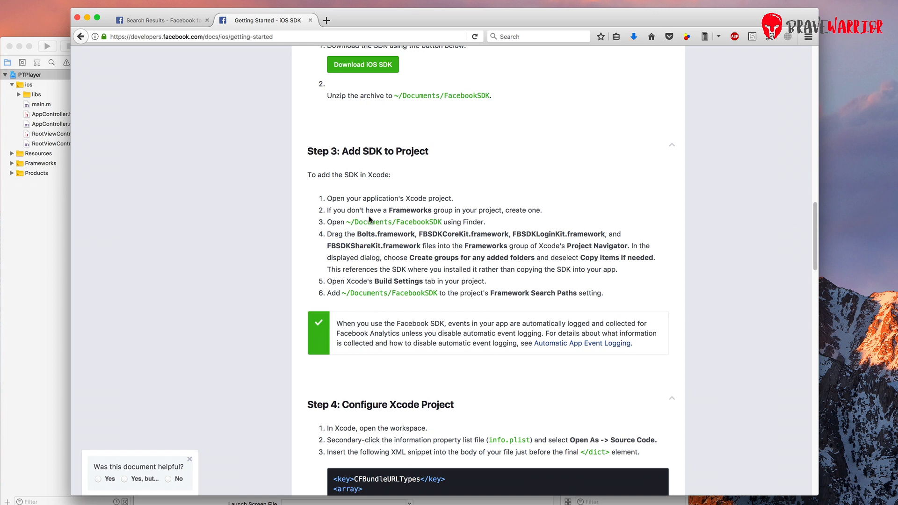
drag(347, 221, 426, 223)
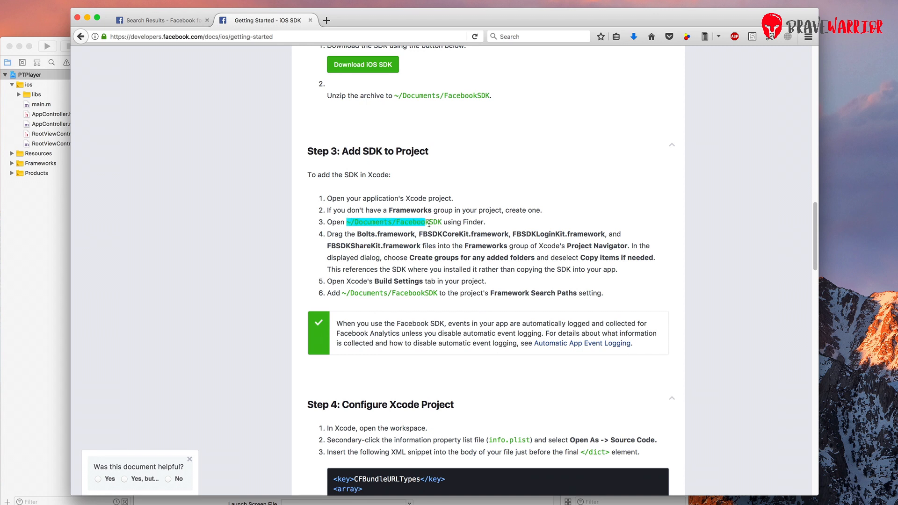
right_click(389, 222)
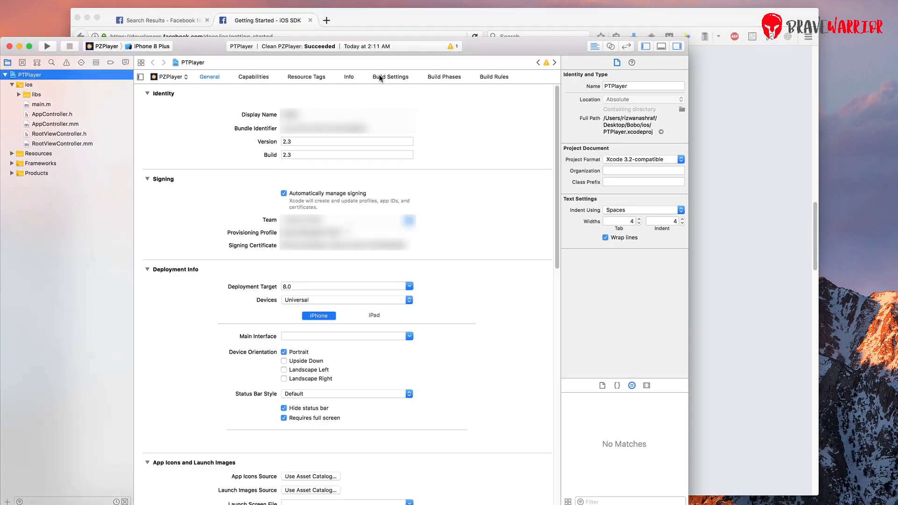
Step: Add ~/Documents/FacebookSDK to PTPlayer's Framework Search Paths in Build Settings
click(390, 75)
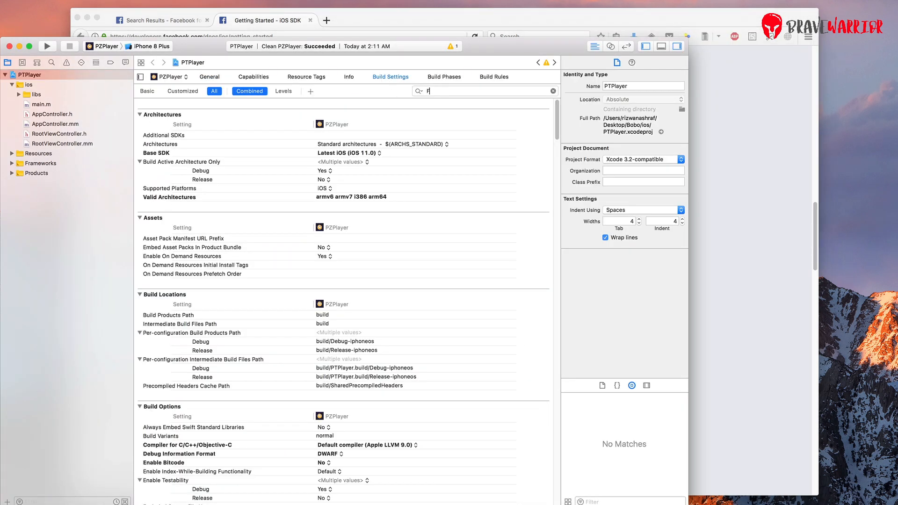
text(Framework)
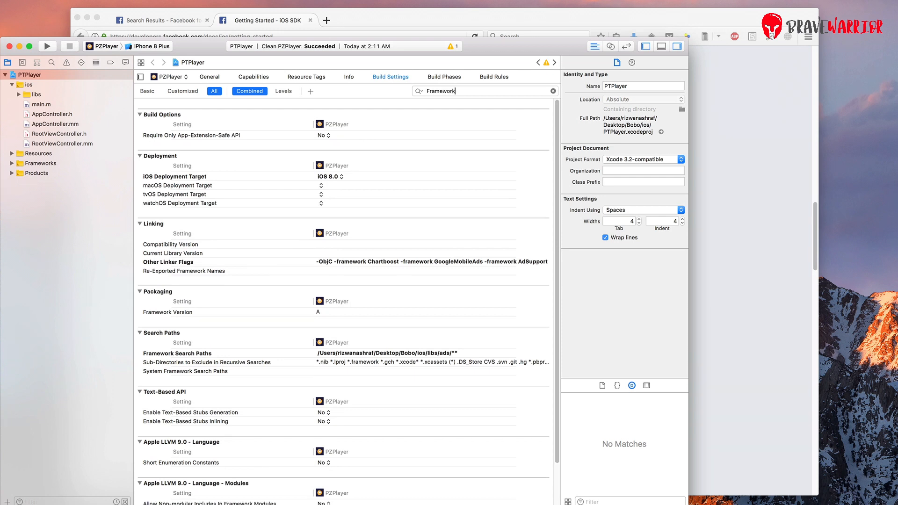
mouse_move(419, 322)
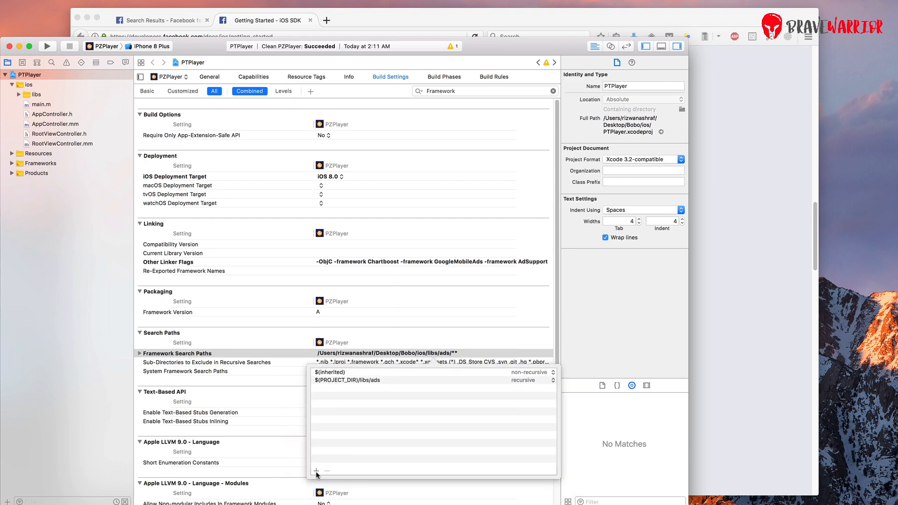
click(316, 470)
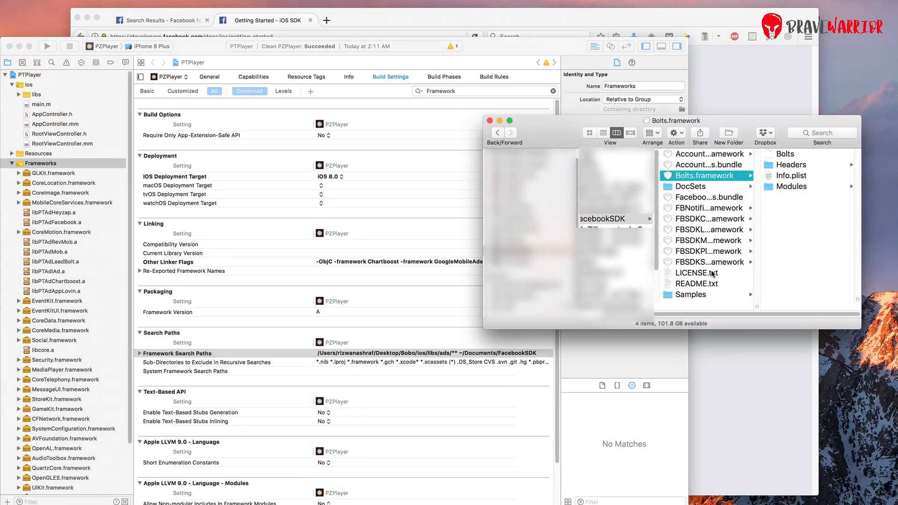
Step: Add Bolts, FBSDKCoreKit, FBSDKLoginKit and FBSDKShareKit to the Frameworks group, copying items if needed
click(706, 262)
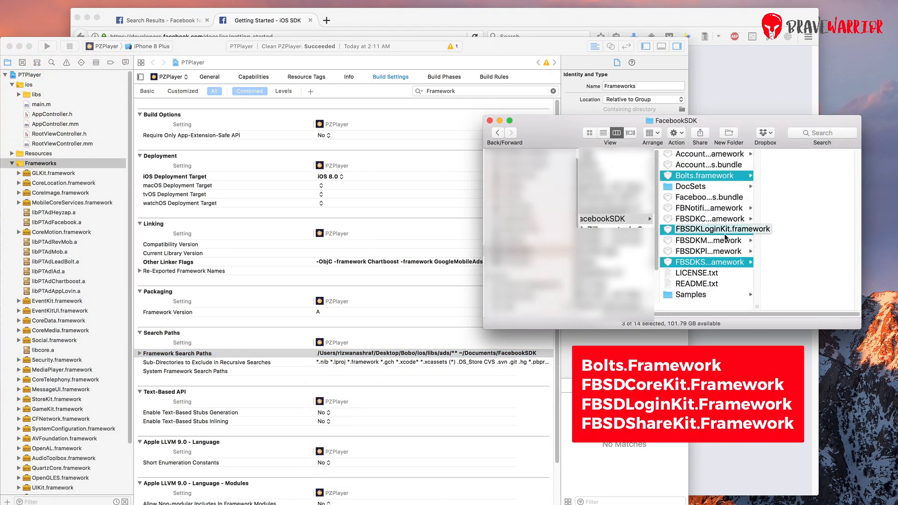
click(714, 218)
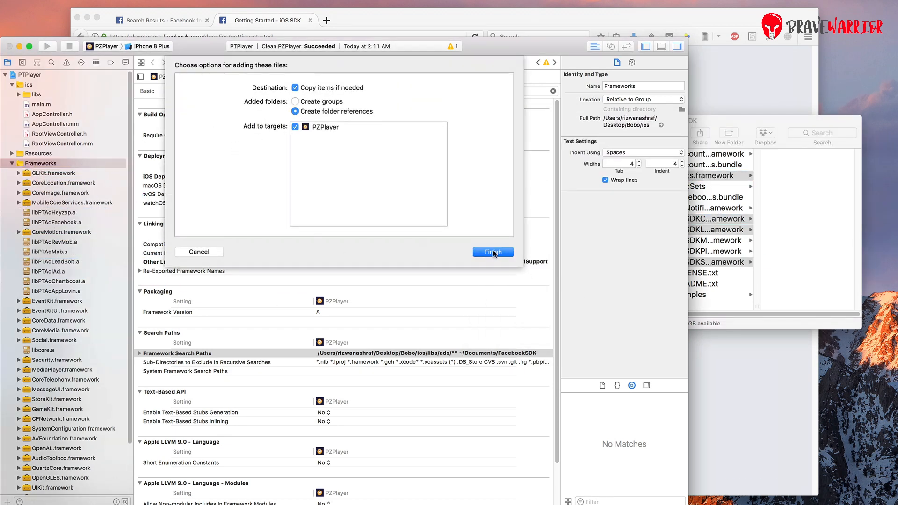
click(491, 252)
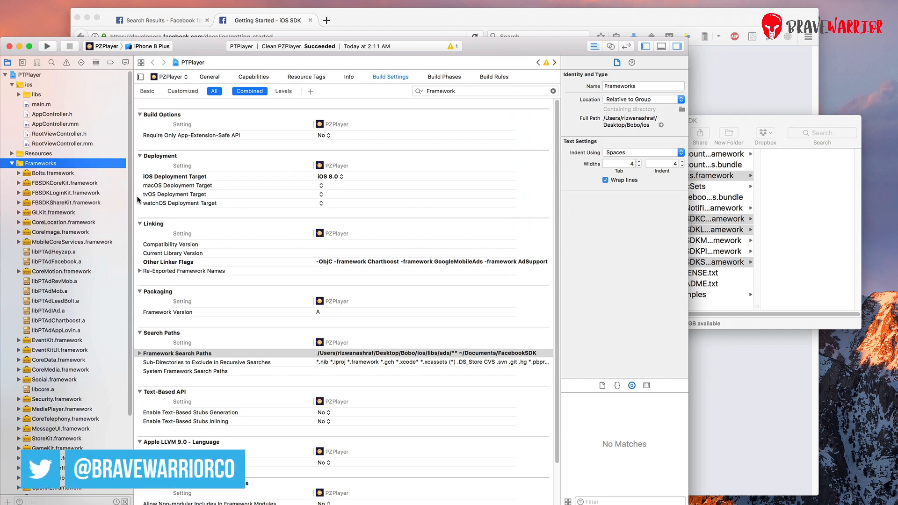
mouse_move(367, 247)
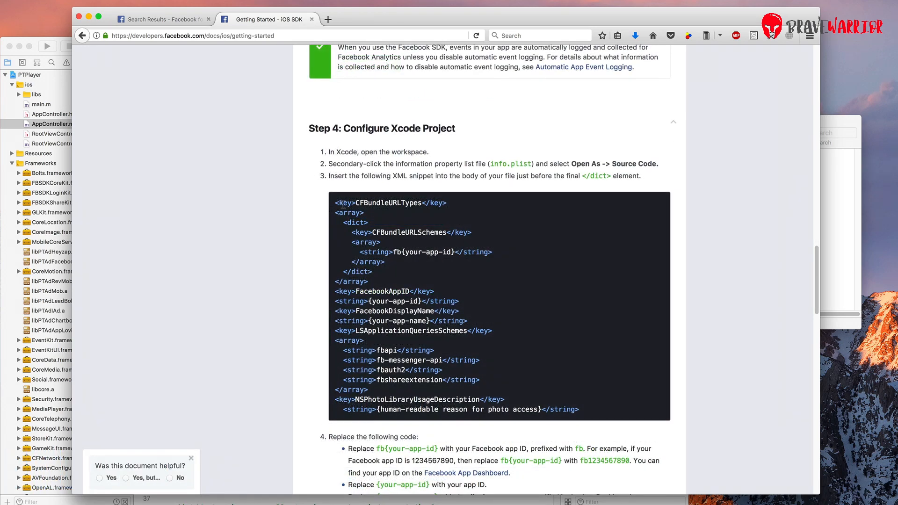
Step: Start the Quick Start for iOS and reach its Configure your info.plist step
scroll(up, 3)
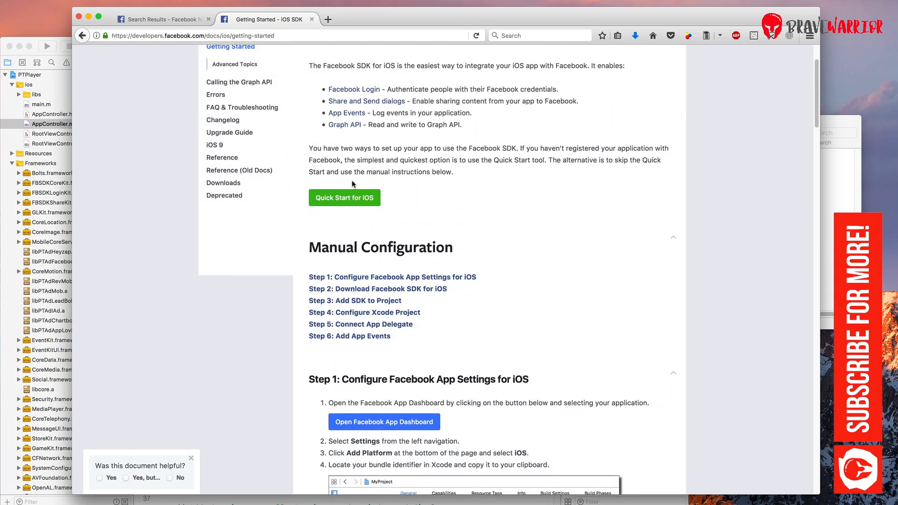
click(344, 198)
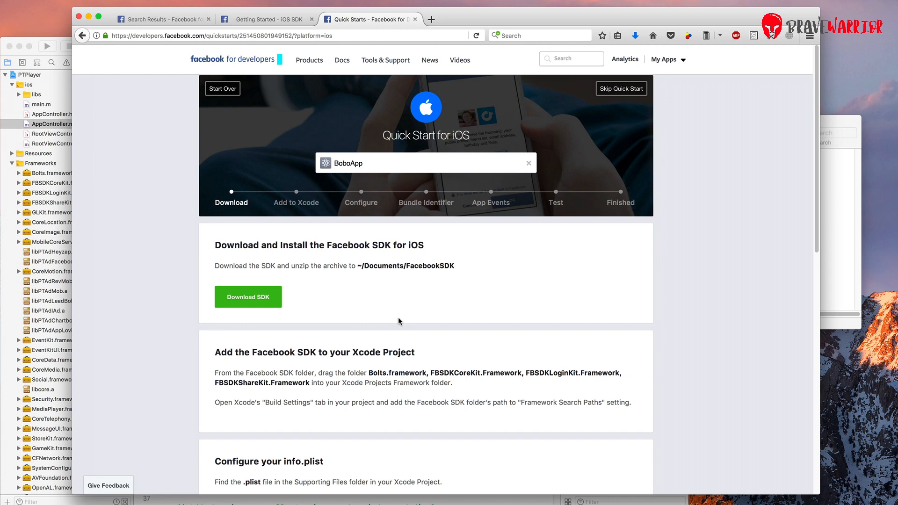
scroll(down, 3)
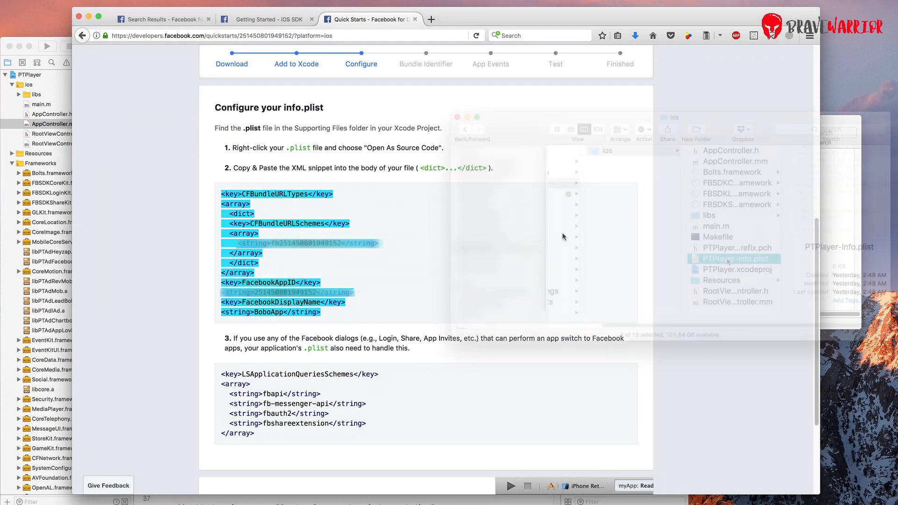
Step: Open PTPlayer-Info.plist with Sublime Text via Open With > Other
right_click(735, 258)
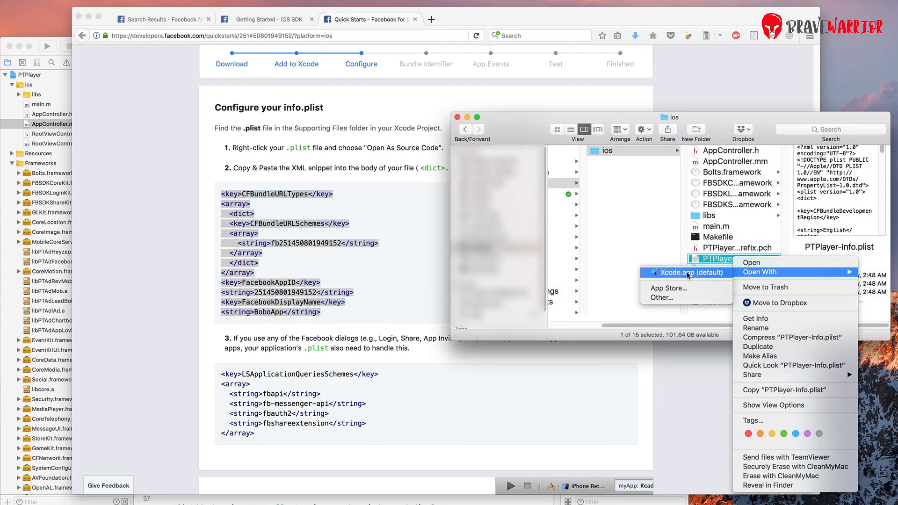
click(667, 298)
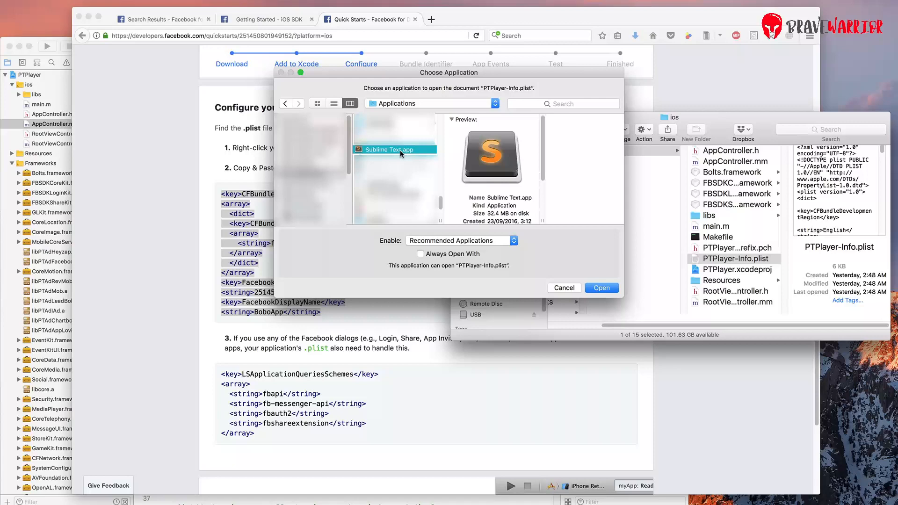
click(602, 288)
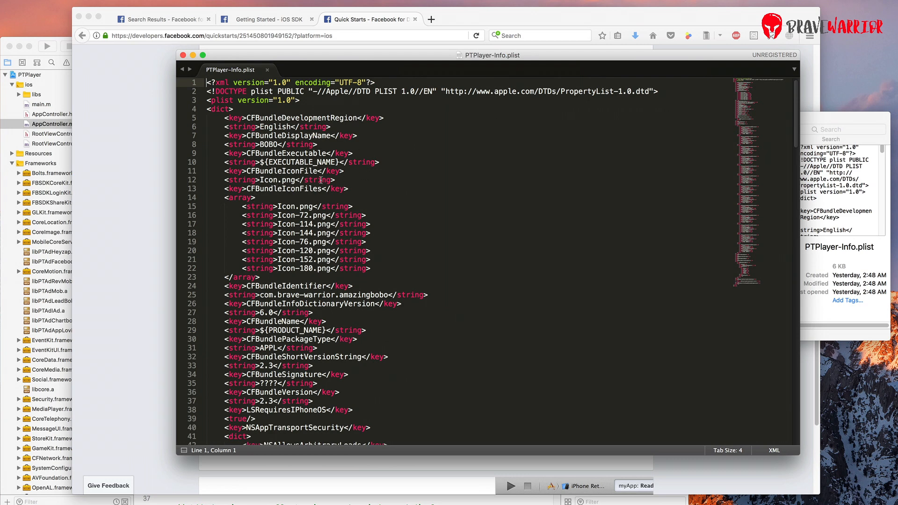
Step: Place the Facebook URL types XML snippet into PTPlayer-Info.plist and save it
click(242, 109)
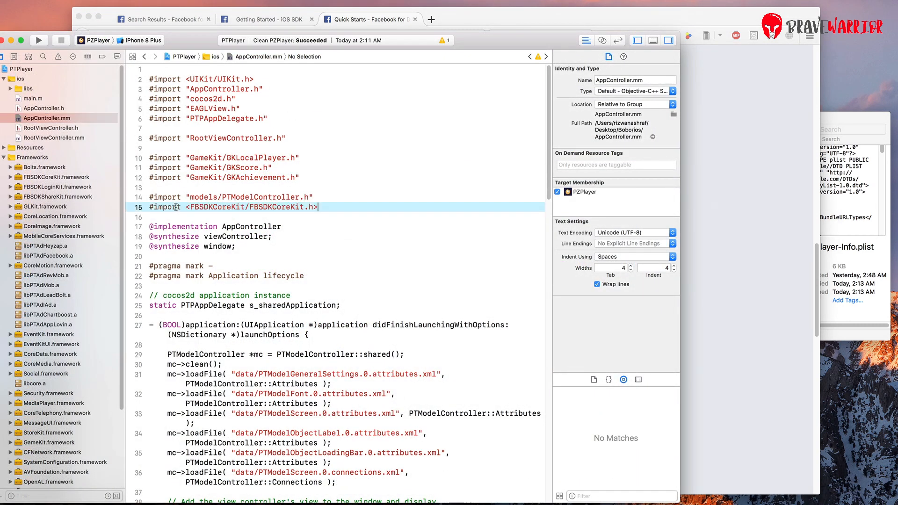
Step: Bring up the Quick Start App Events step with the app delegate code for AppController.mm
click(369, 18)
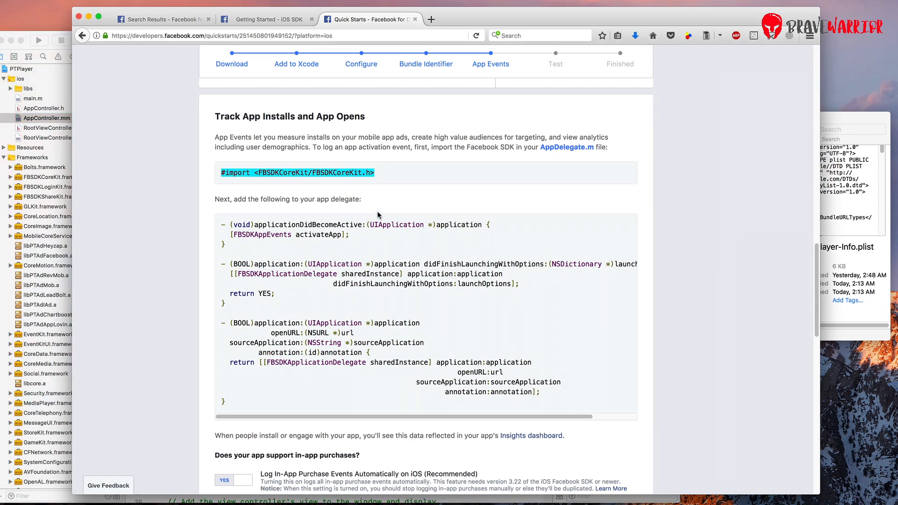
scroll(down, 3)
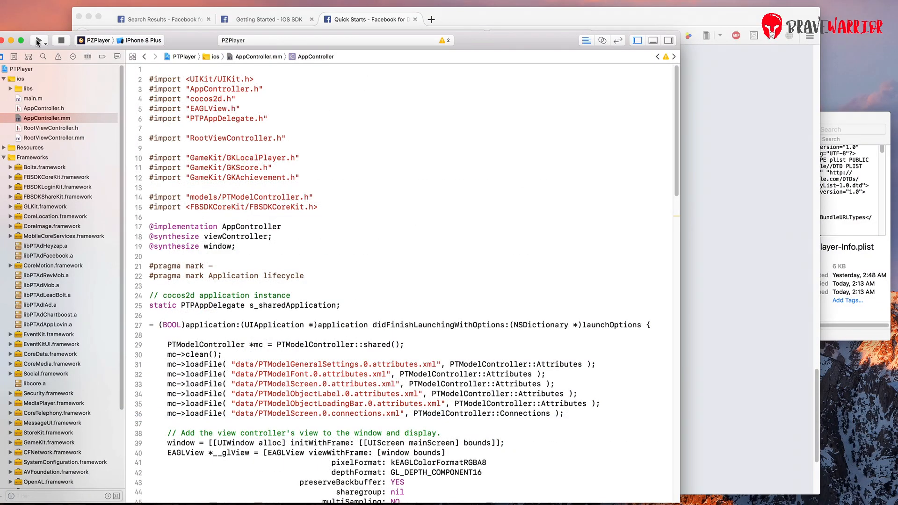
Step: Run the app and, after the build fails, search Build Settings for 'bitcode'
click(37, 41)
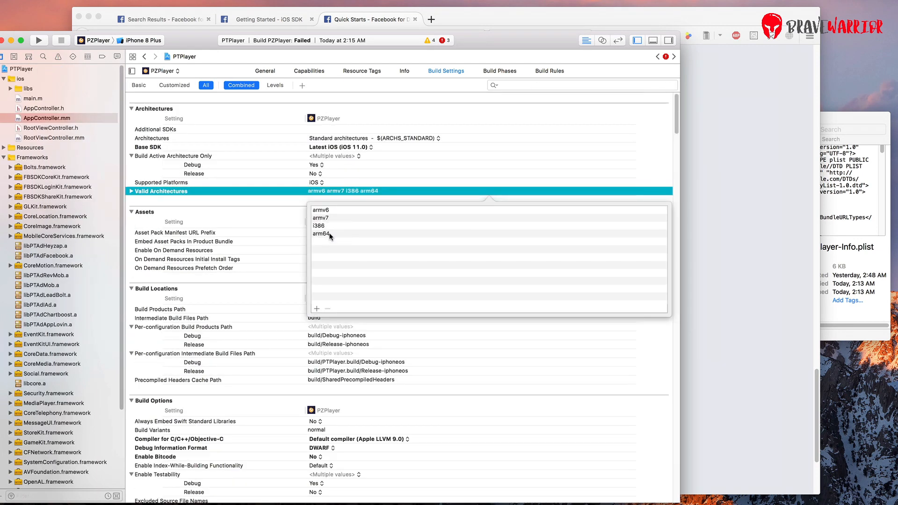
text(bitcode)
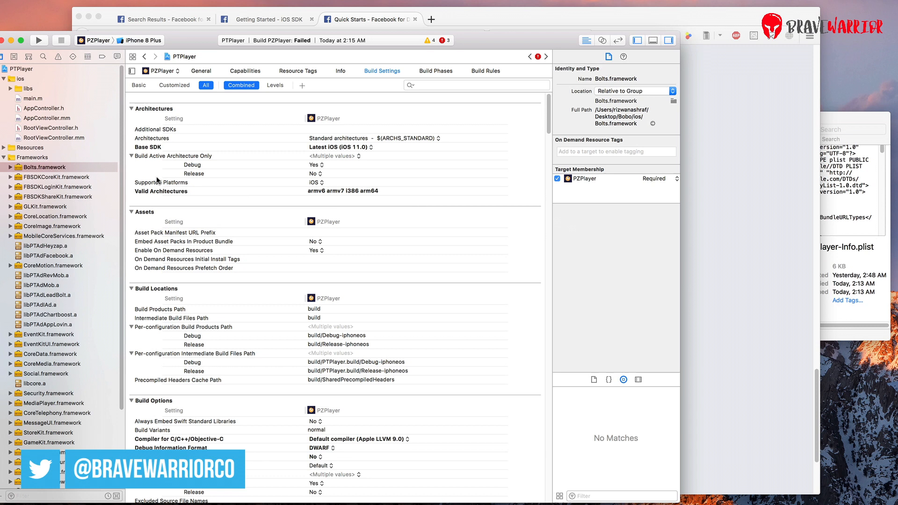
Step: Verify FBSDKLoginKit and FBSDKShareKit target membership, then run the app again
click(56, 188)
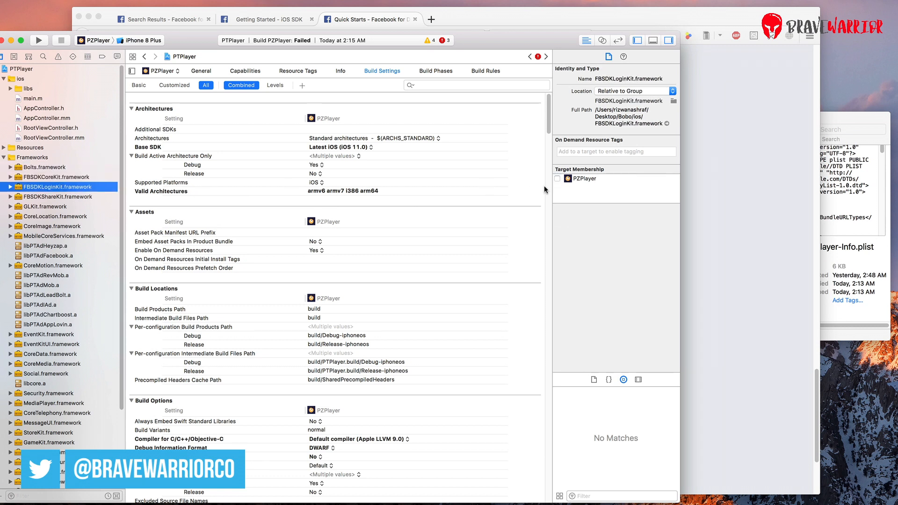
click(57, 196)
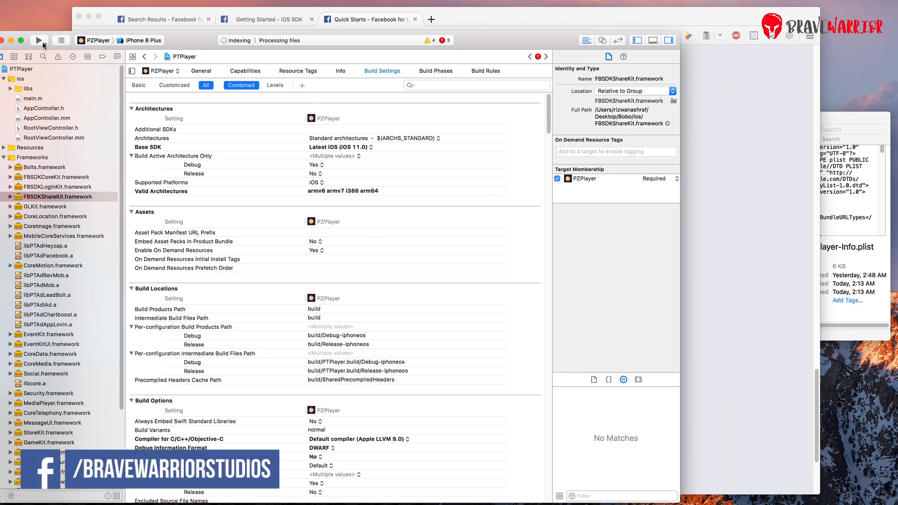
click(38, 40)
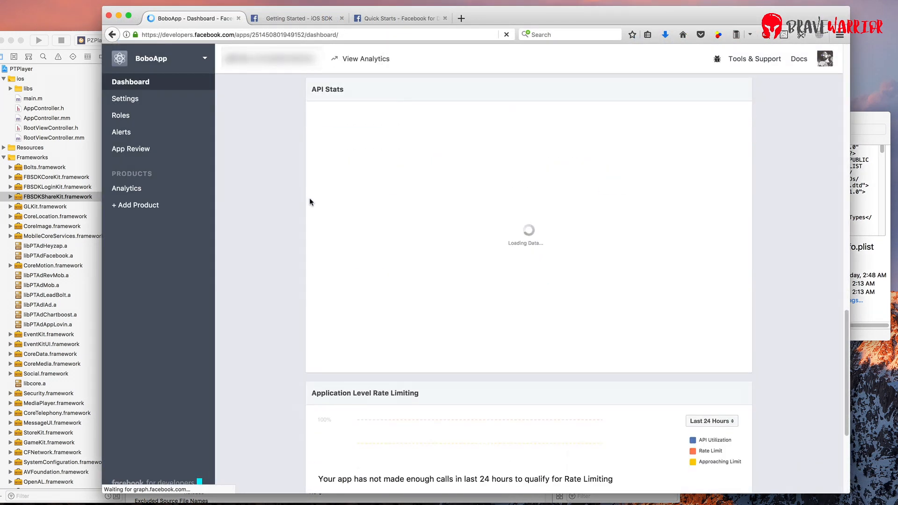
Step: Scroll the BoboApp dashboard down to Last Mobile App Installs showing the iOS install
scroll(down, 3)
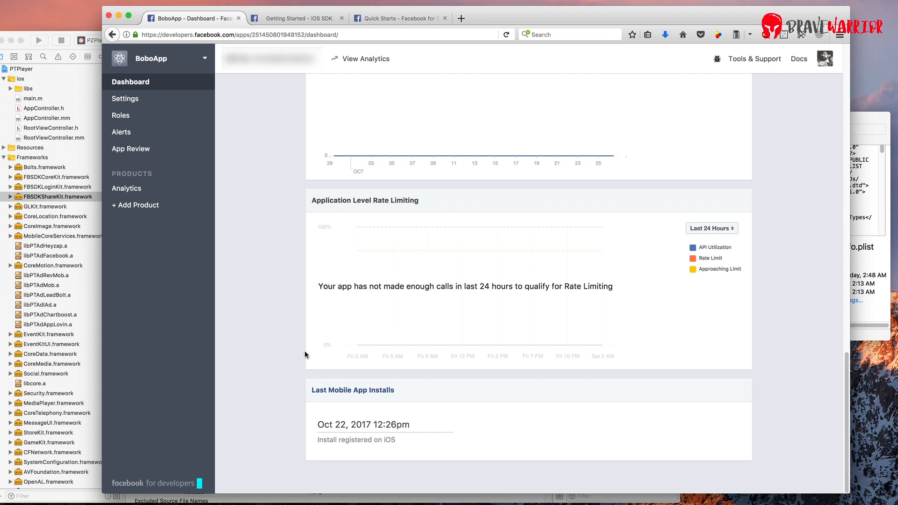